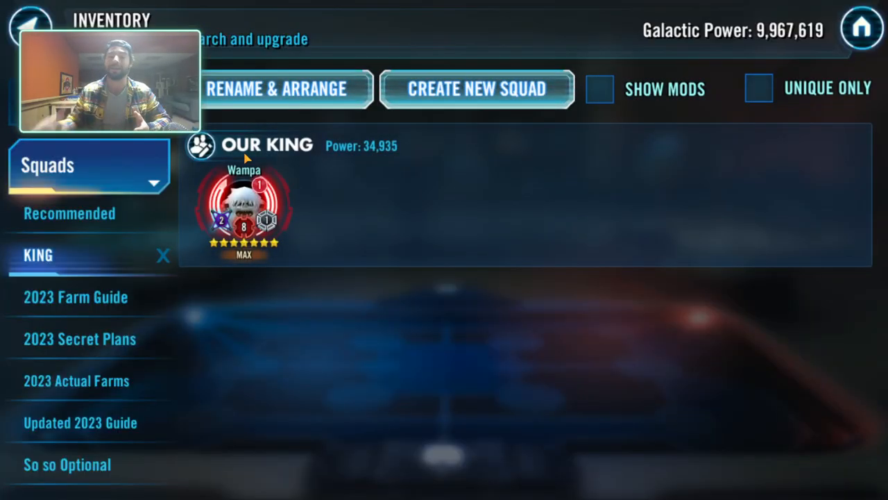
Leave the SWGOH squad list for the guide's Group 1 - Death by Numbers overview
left_click(244, 208)
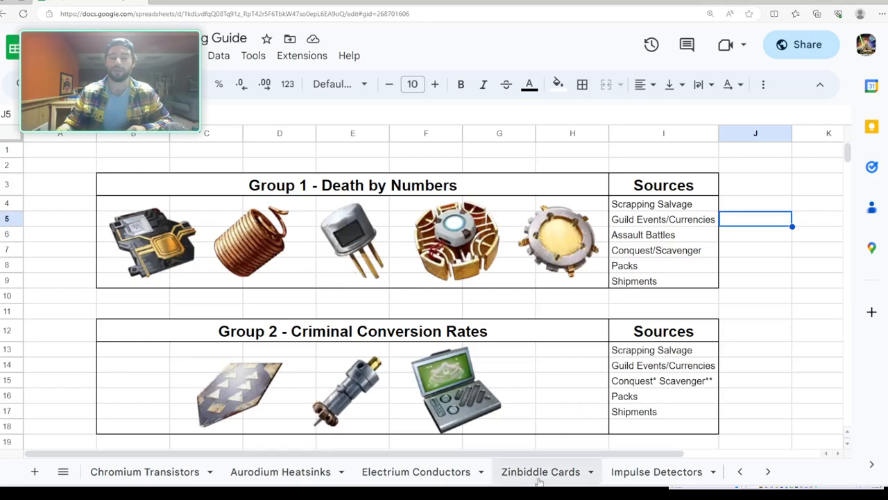
Switch to the Chromium Transistors sheet with its pros, cons and guild-token recommendation
left_click(144, 471)
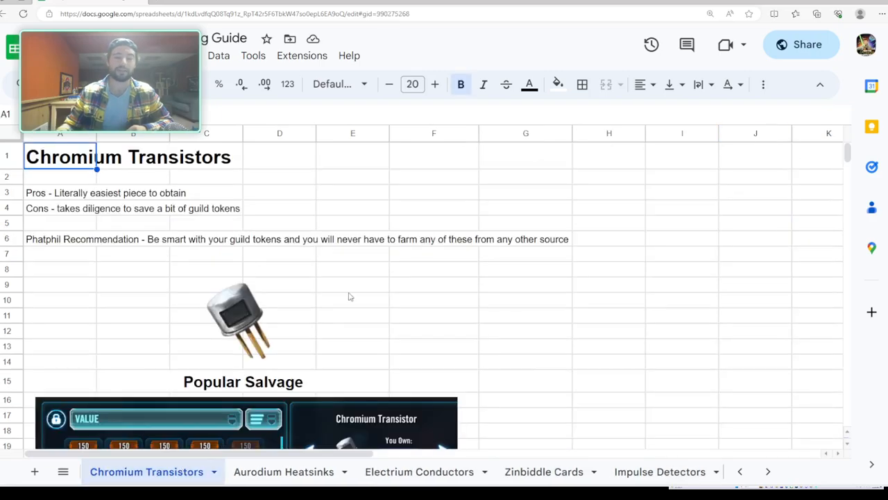
mouse_move(449, 281)
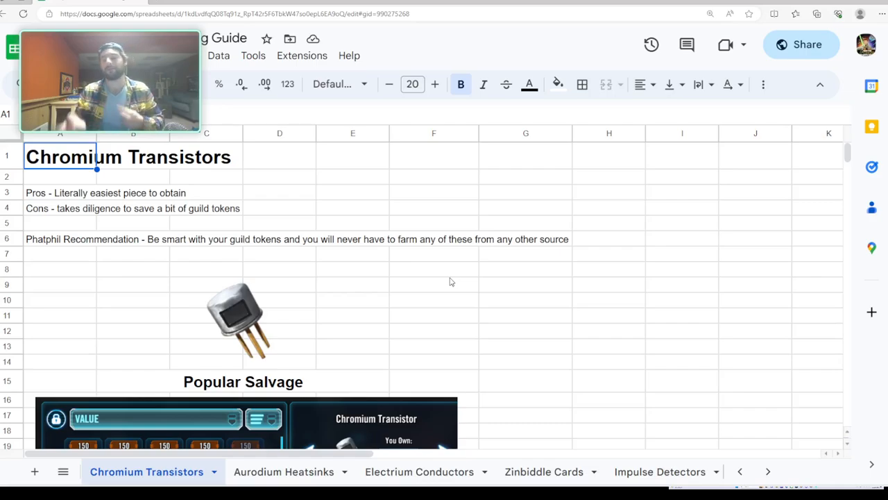
Scroll down to the Popular Salvage screenshot and its notes on which piece to use
scroll("down", 3)
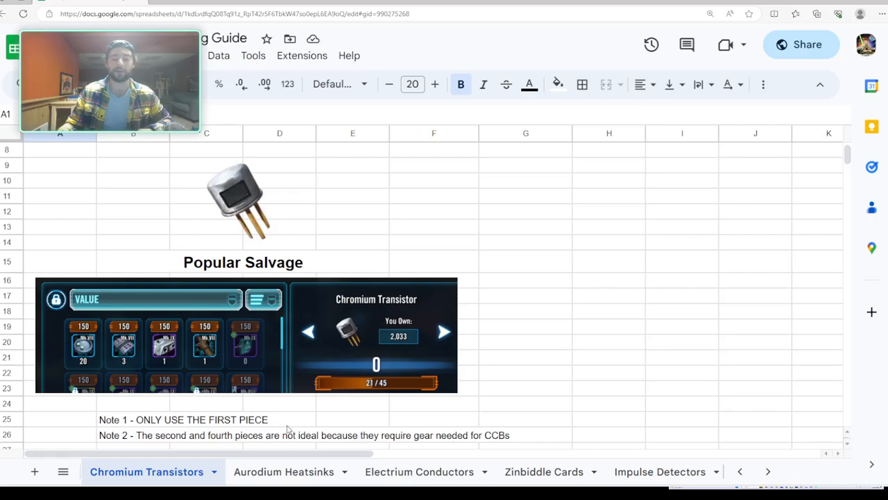
mouse_move(535, 323)
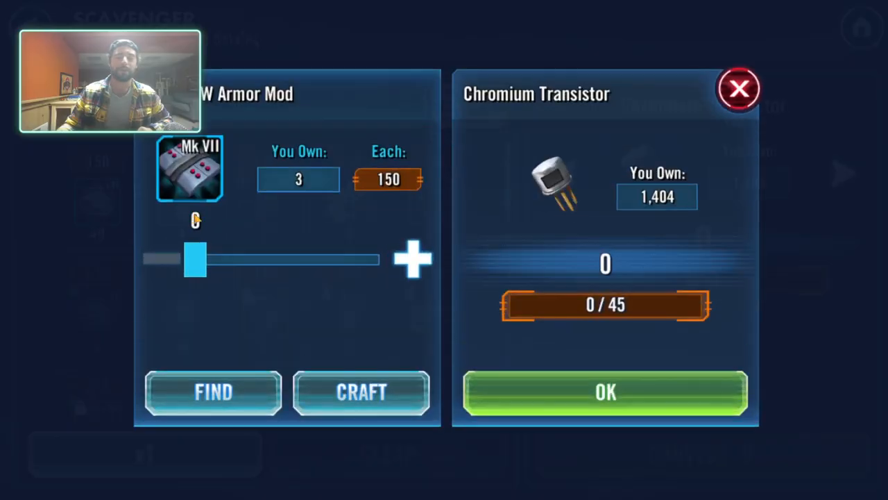
Inspect an armor mod component's details, then cycle through the target salvage materials
left_click(360, 392)
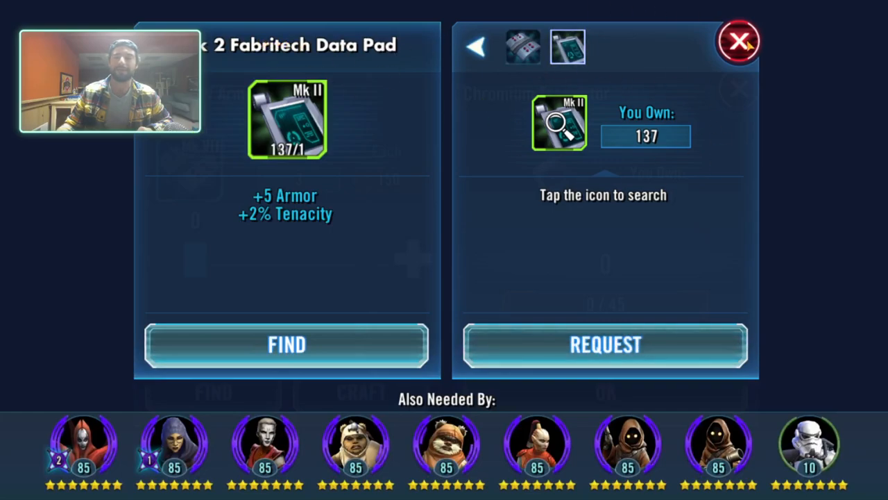
left_click(740, 41)
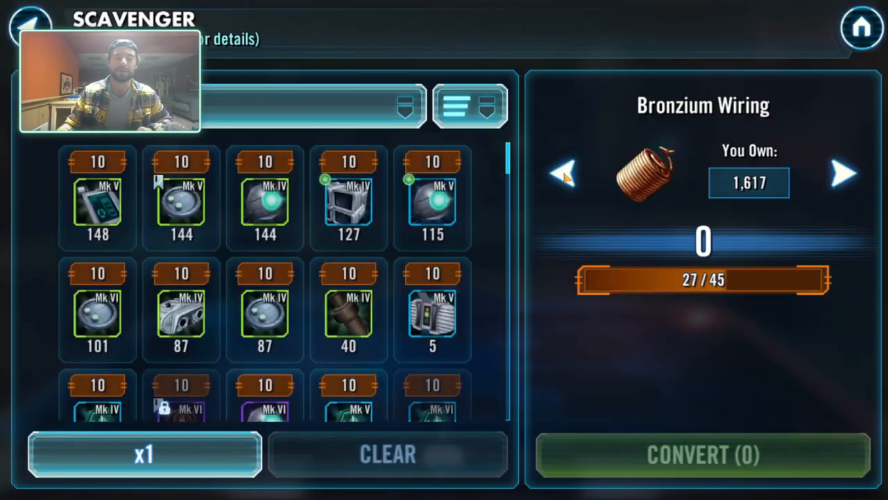
left_click(844, 174)
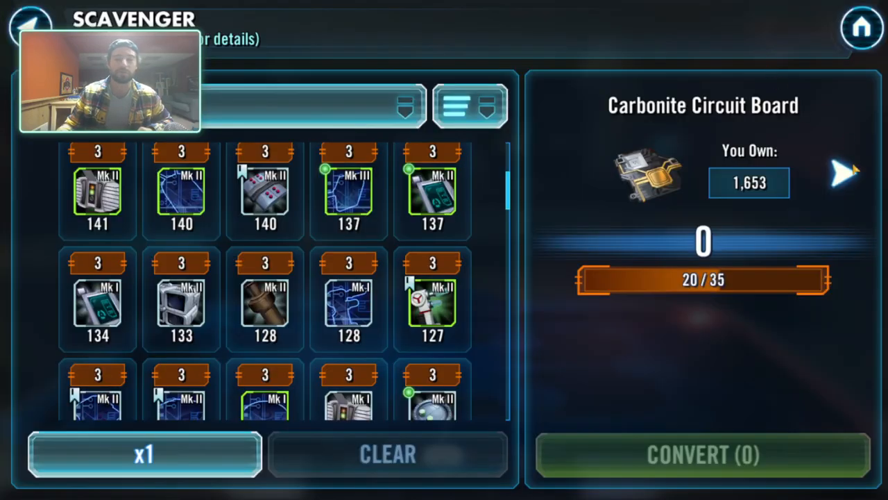
left_click(845, 173)
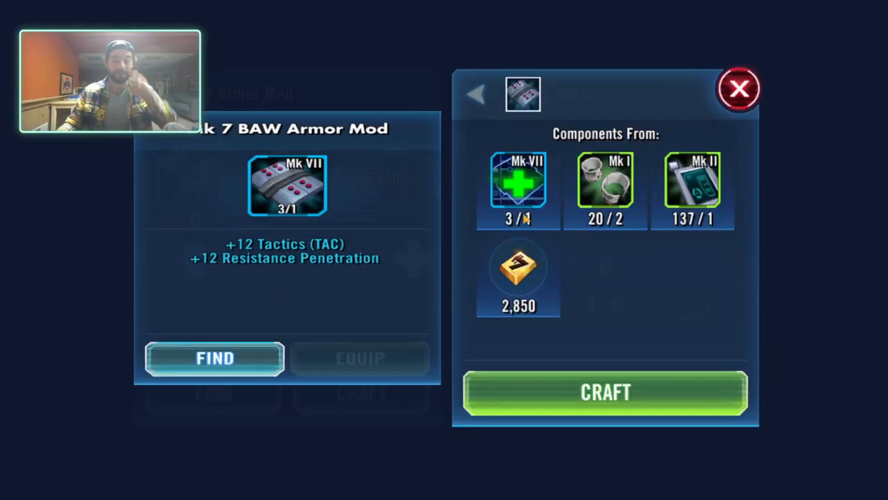
Open the Mk VII weapon mod's Chromium Transistor conversion panel: 49 owned at 150 each
left_click(605, 187)
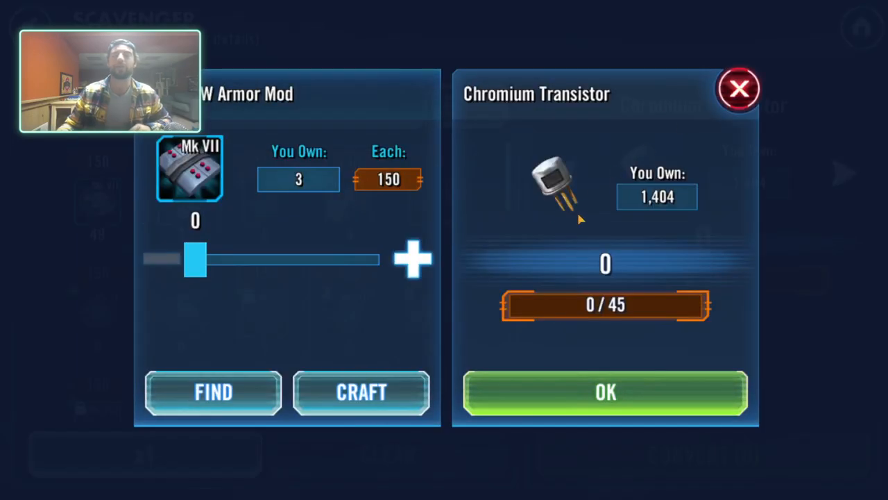
left_click(739, 89)
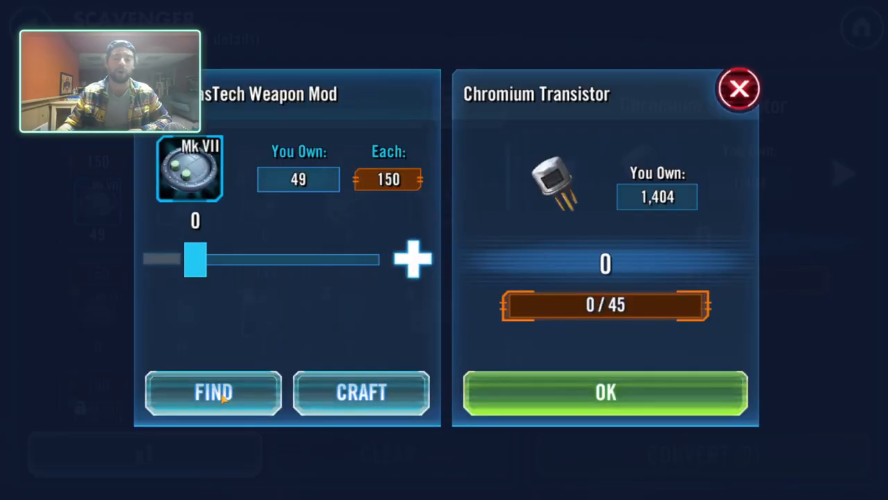
left_click(212, 392)
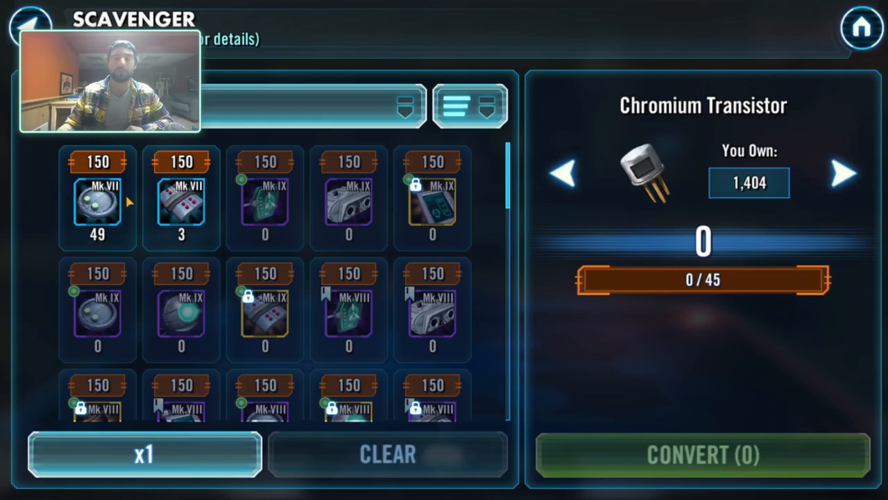
Raise the Chromium Transistor salvage multiplier from x1 to x10
left_click(144, 453)
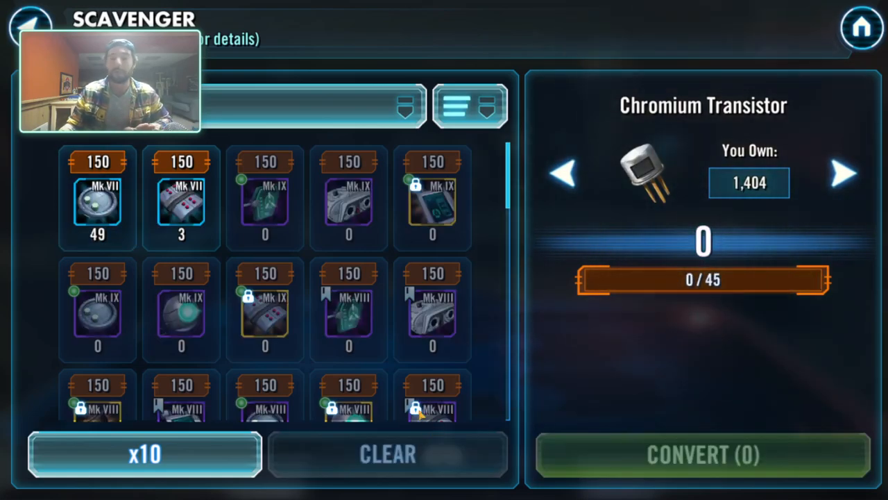
mouse_move(229, 196)
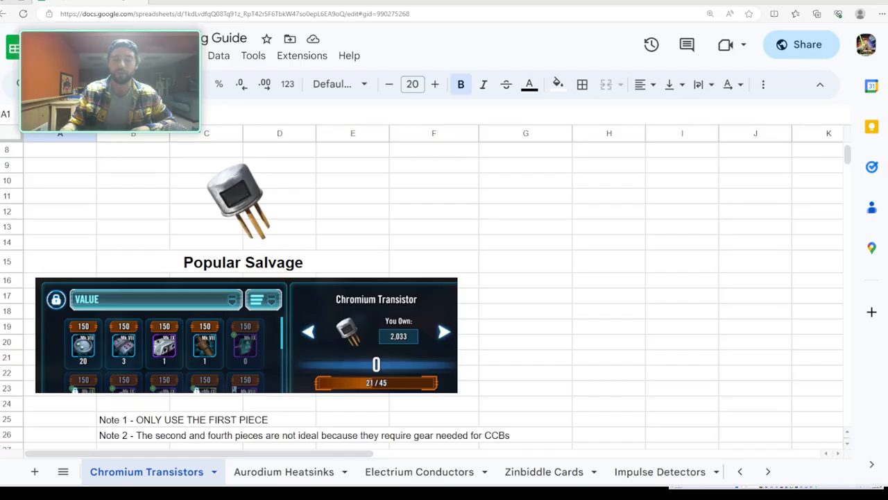
Scroll to the Guild Store section and inspect E32–H32: 10 pieces, 33.33 and 12,166.67 Chromiums
scroll("down", 3)
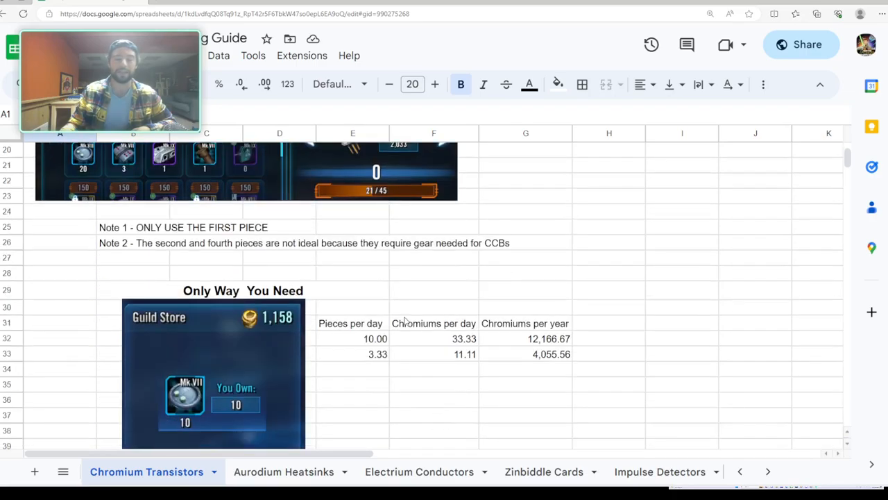
scroll("down", 3)
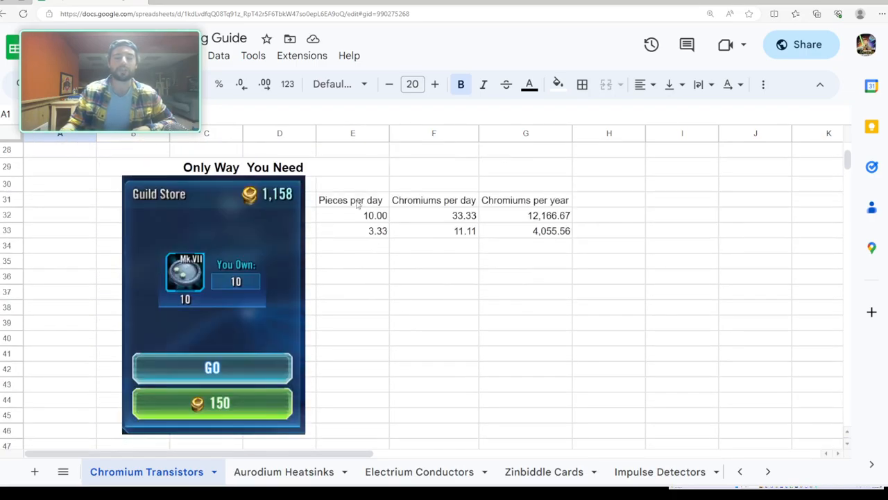
left_click(353, 230)
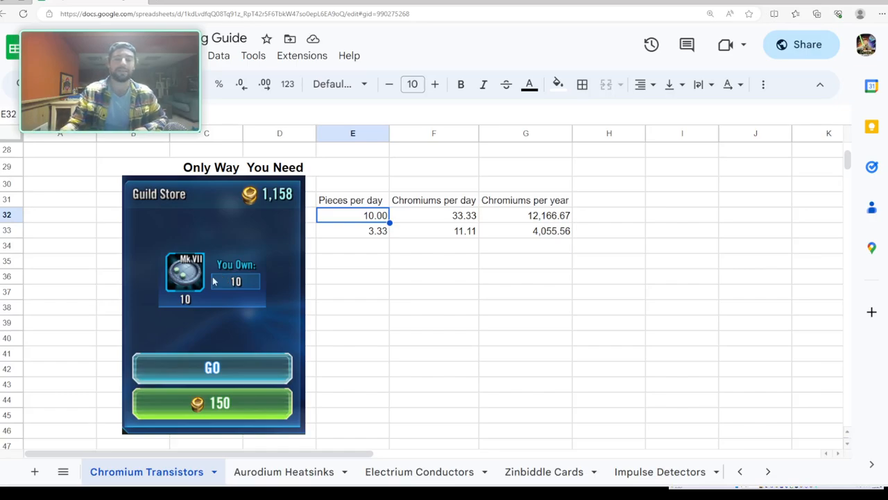
left_click(434, 215)
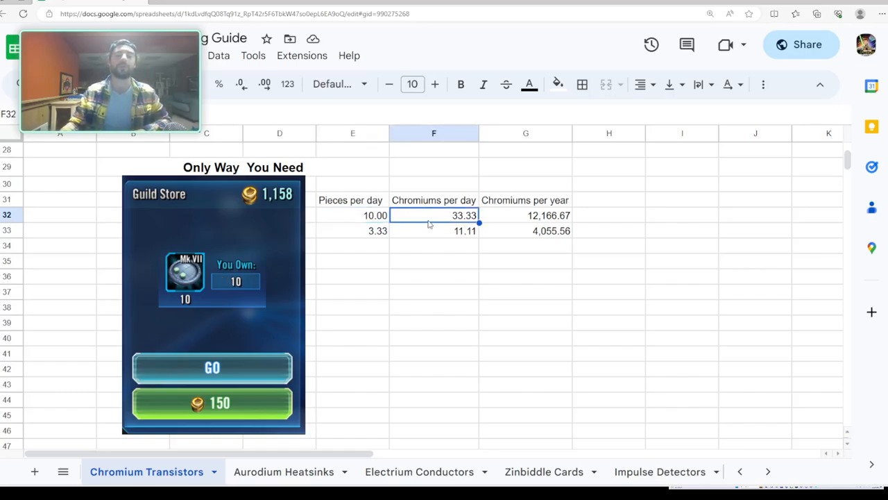
left_click(526, 215)
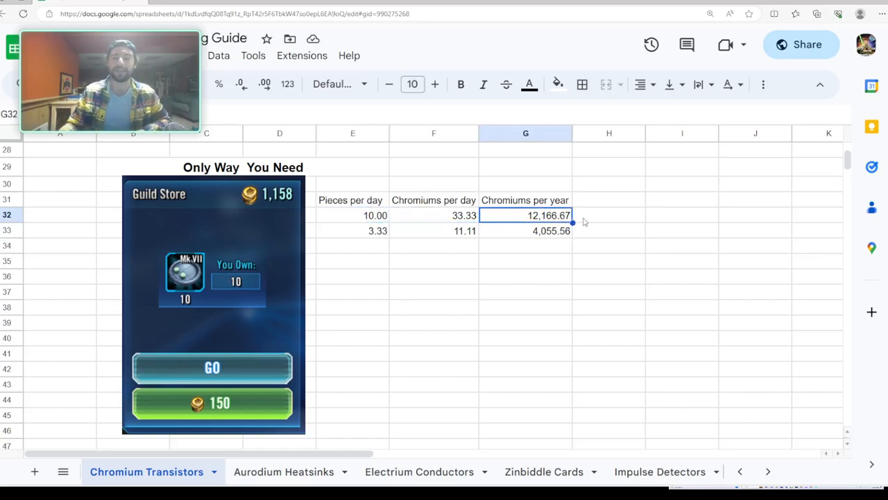
left_click(609, 215)
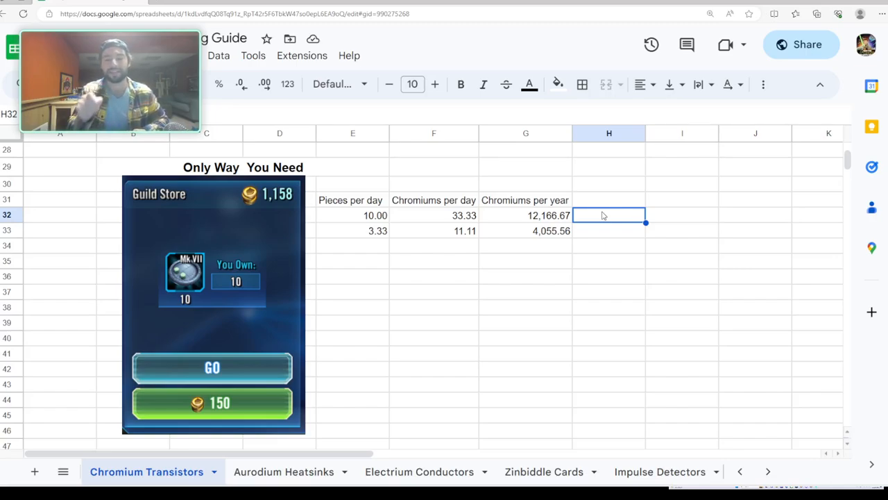
left_click(353, 230)
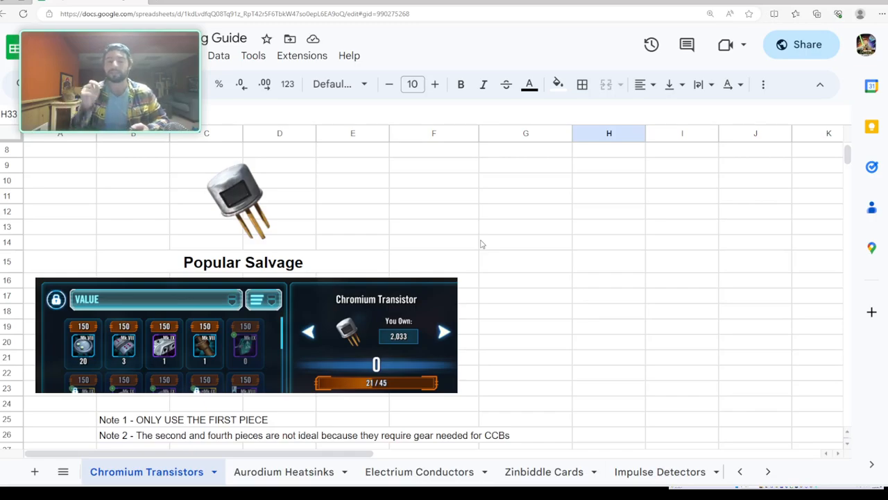
scroll("down", 3)
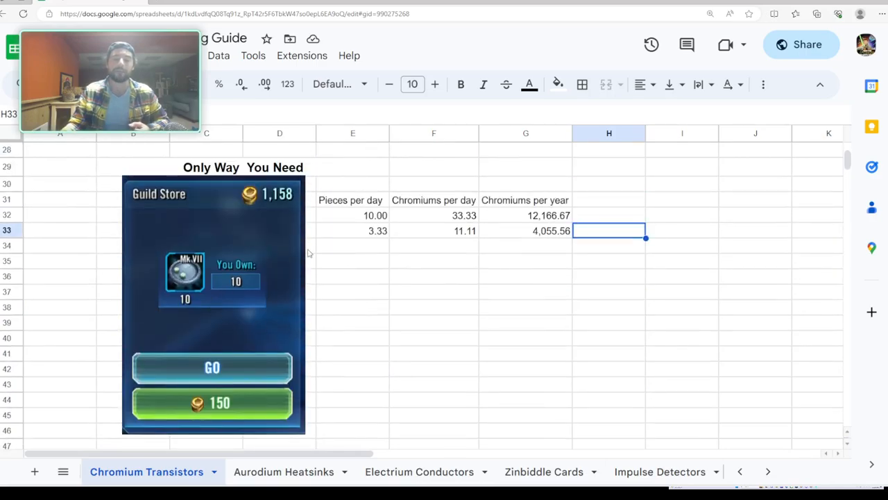
mouse_move(379, 299)
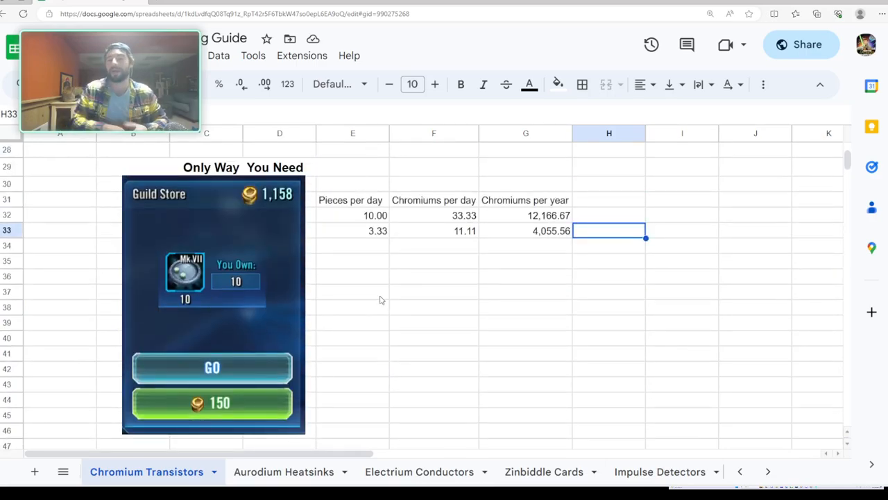
mouse_move(400, 300)
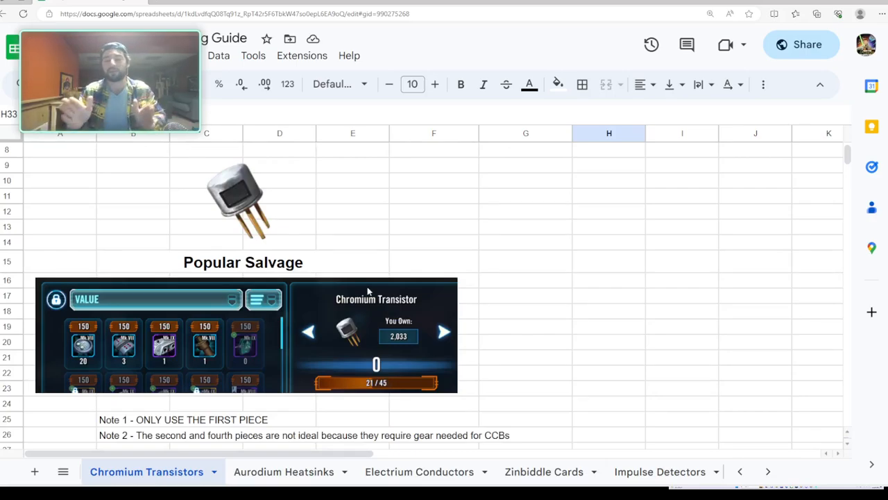
mouse_move(618, 449)
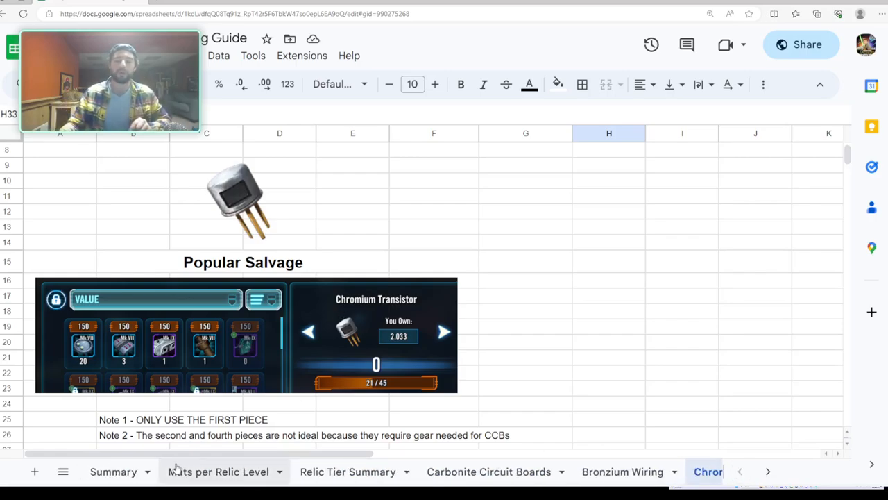
left_click(113, 472)
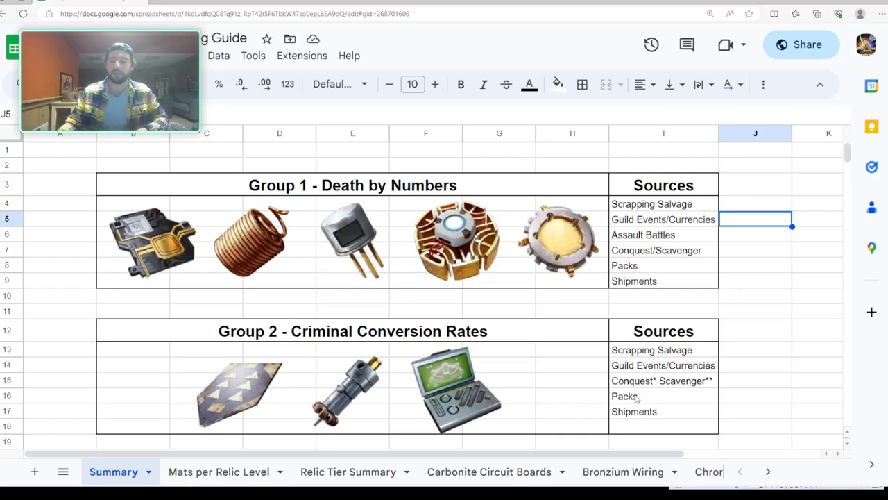
left_click(541, 471)
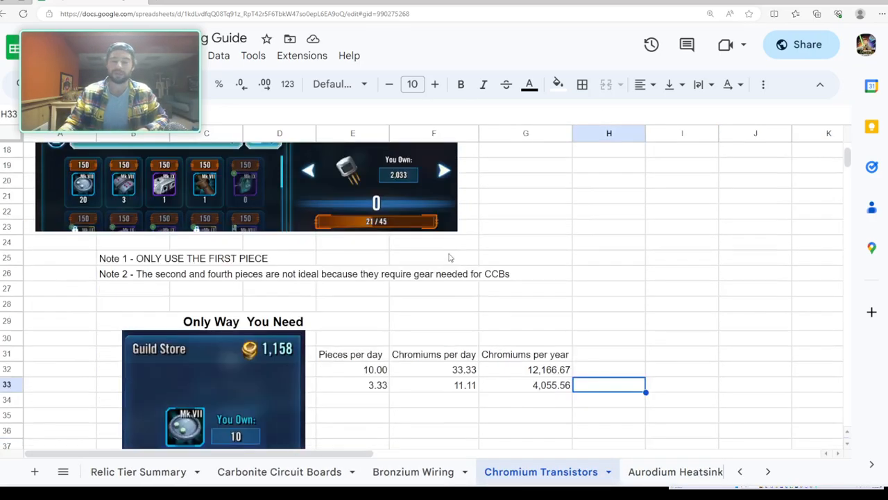
scroll("down", 3)
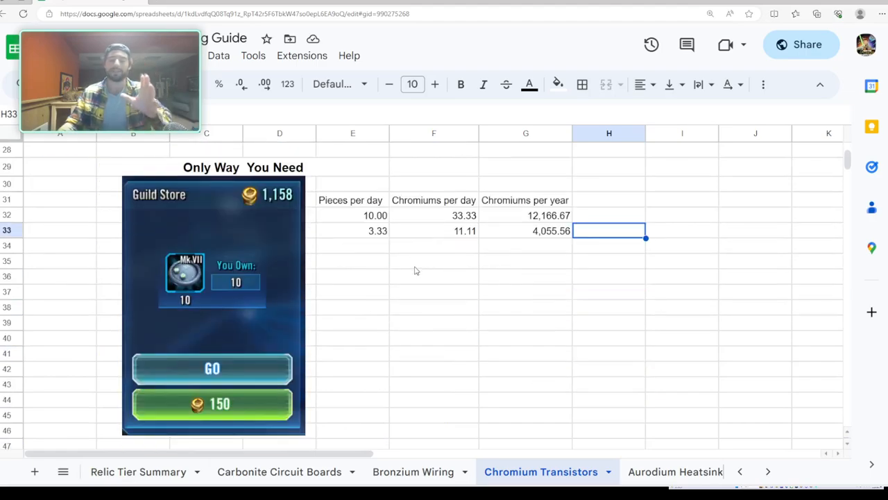
mouse_move(196, 247)
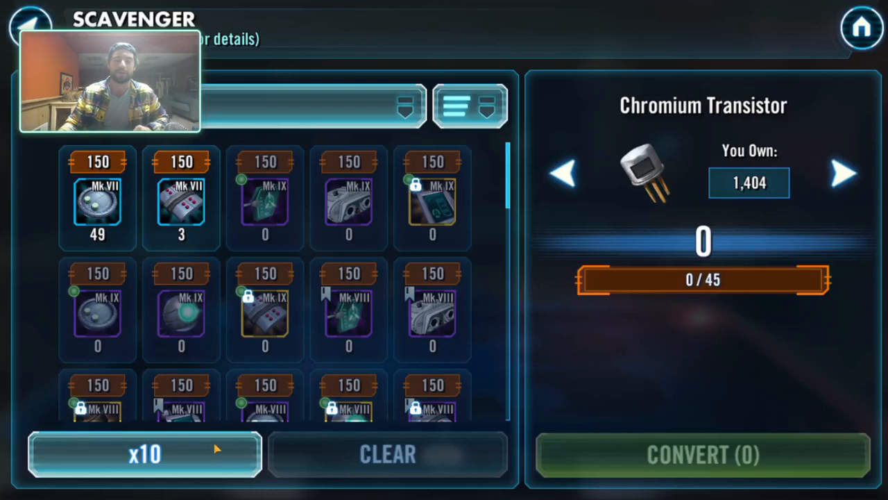
Queue all 49 Mk VII pieces and convert them into 163 Chromium Transistors
left_click(98, 198)
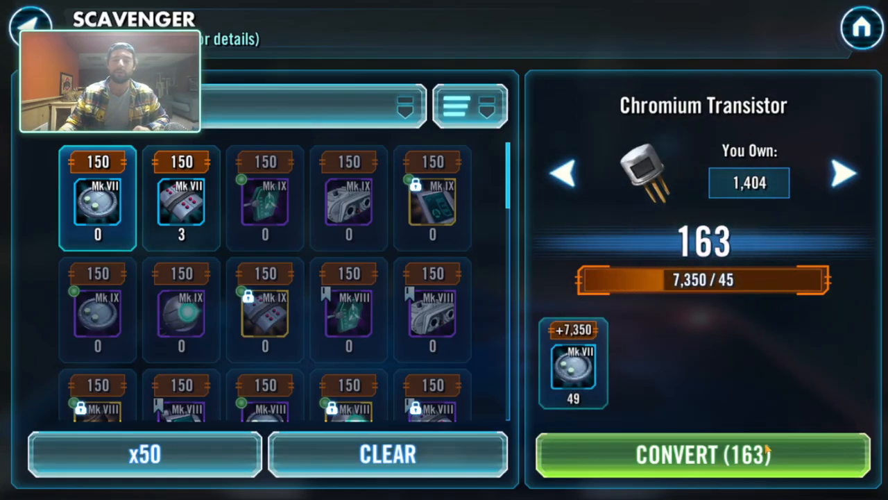
left_click(702, 454)
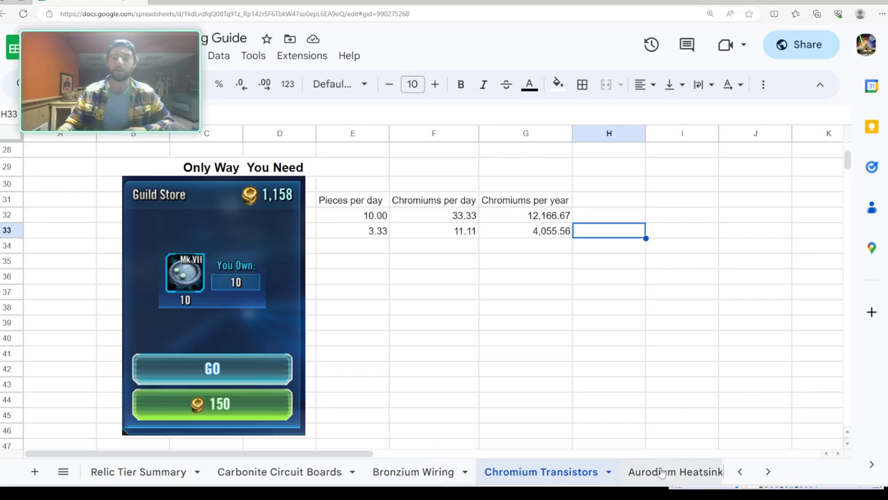
Switch to the Aurodium Heatsinks sheet with its pros, cons and recommendation
left_click(674, 471)
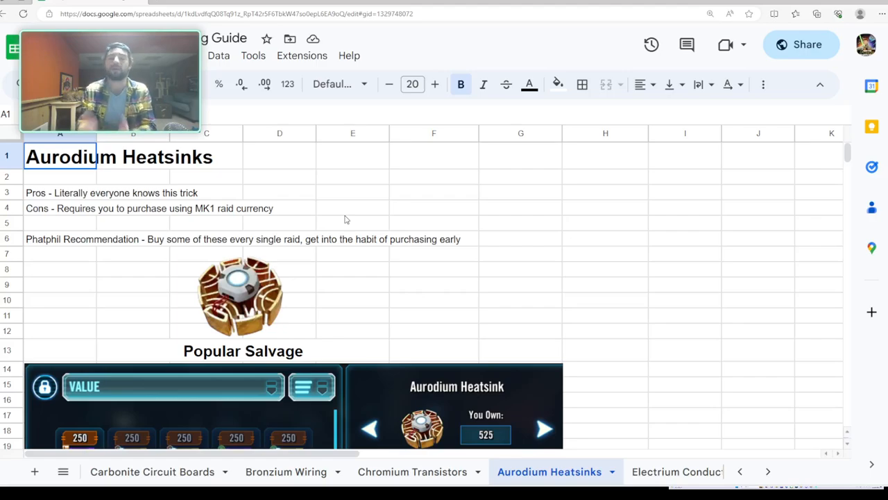
scroll("down", 3)
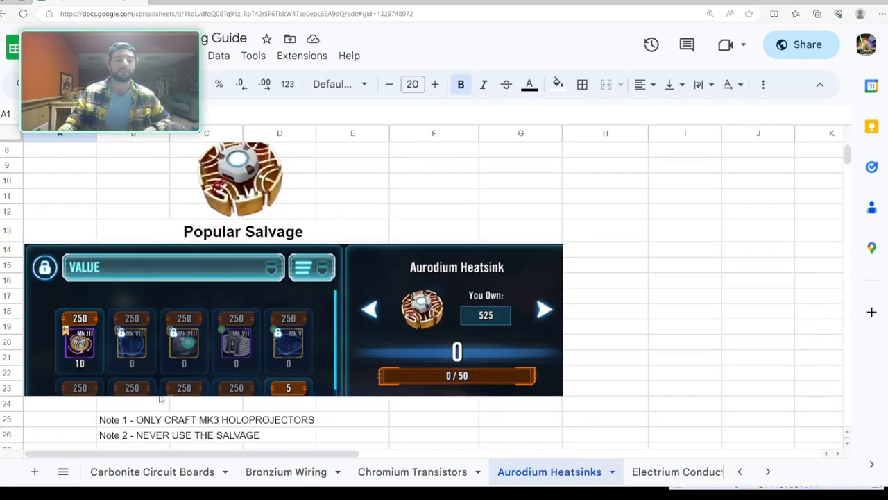
left_click(133, 419)
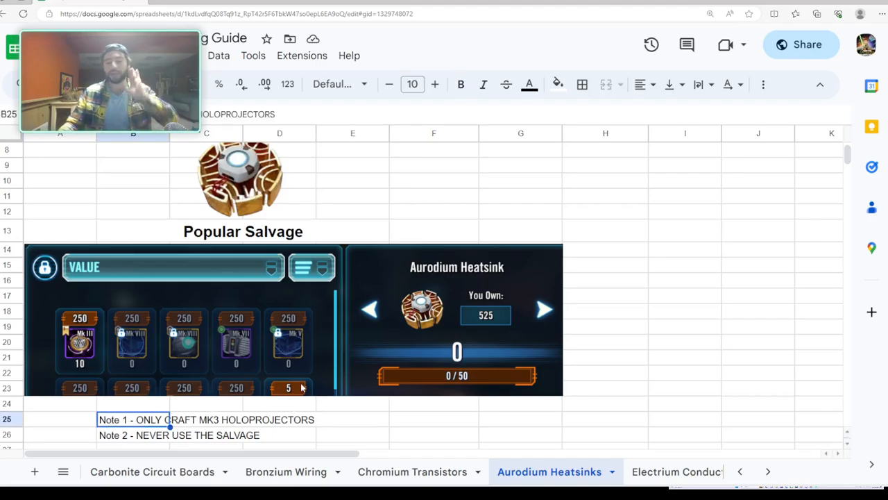
mouse_move(218, 387)
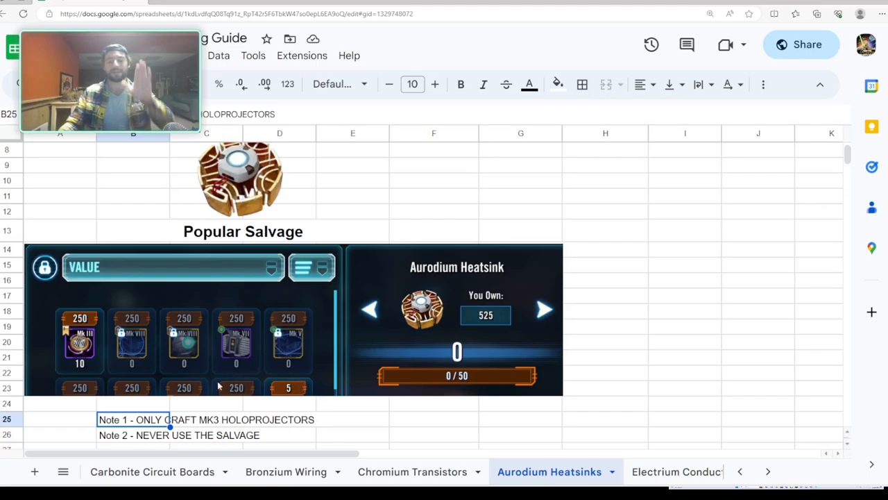
scroll("down", 3)
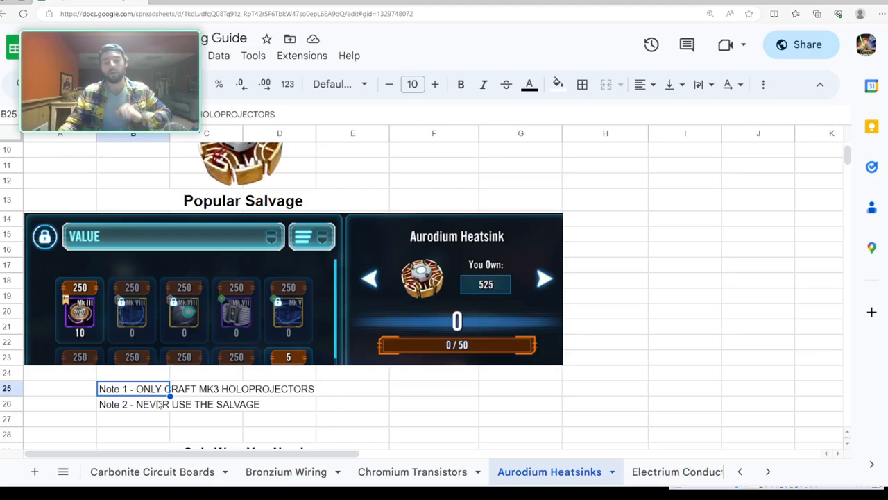
scroll("down", 3)
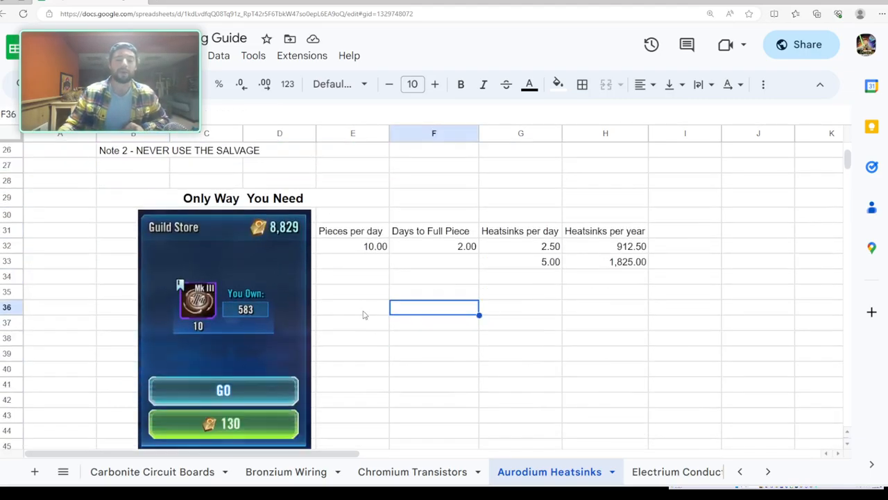
scroll("down", 3)
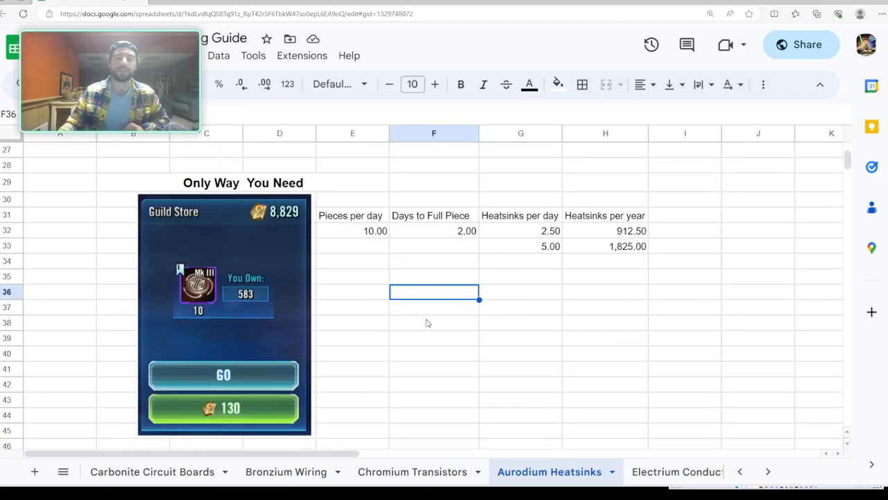
left_click(352, 215)
type("=")
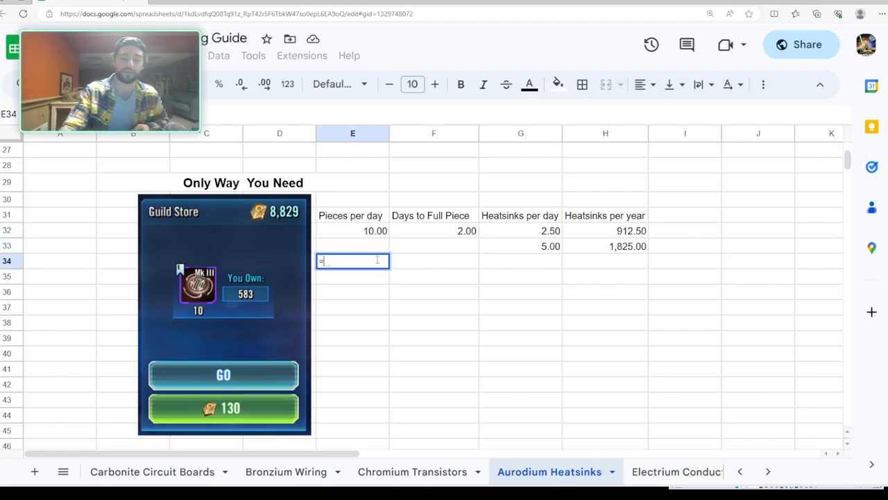
type("130")
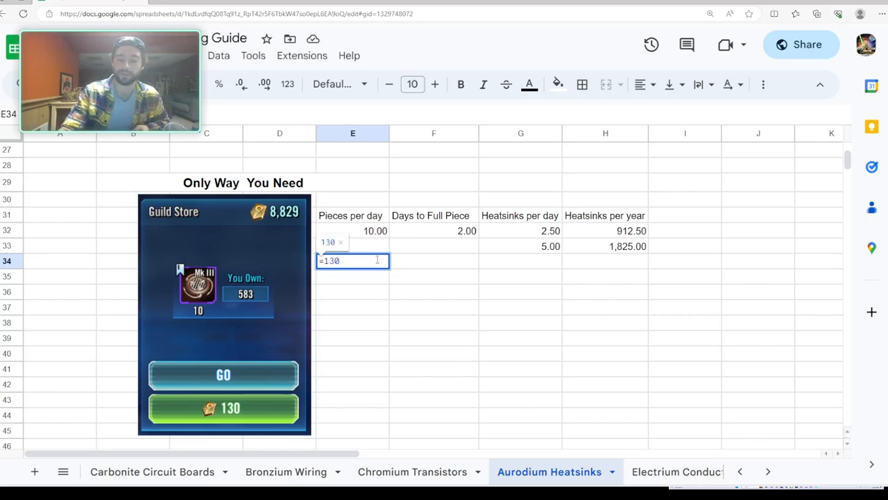
key("Enter")
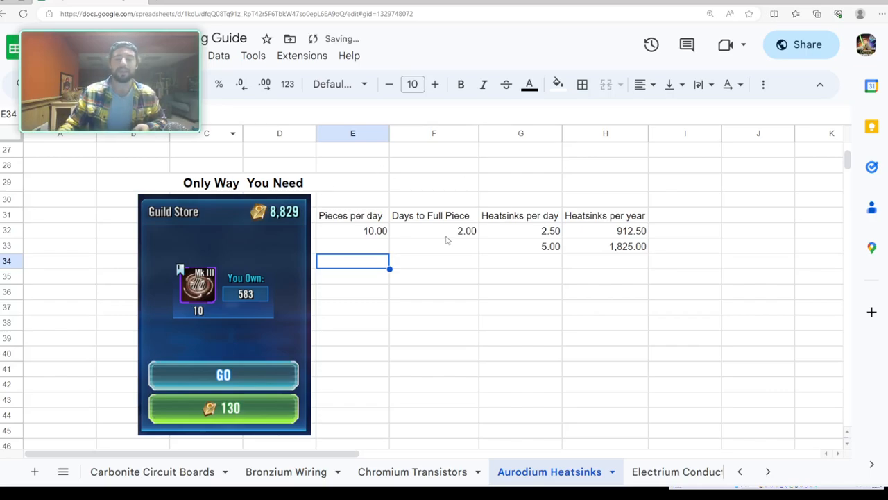
left_click(433, 231)
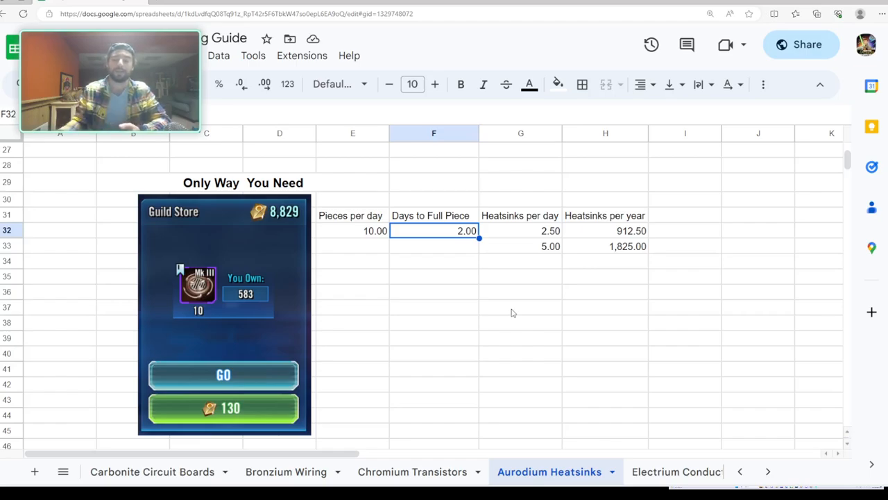
left_click(521, 230)
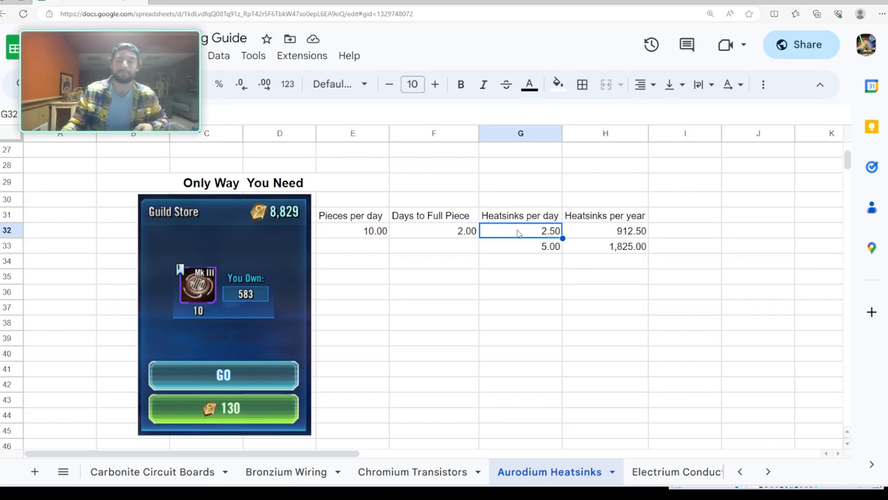
mouse_move(506, 235)
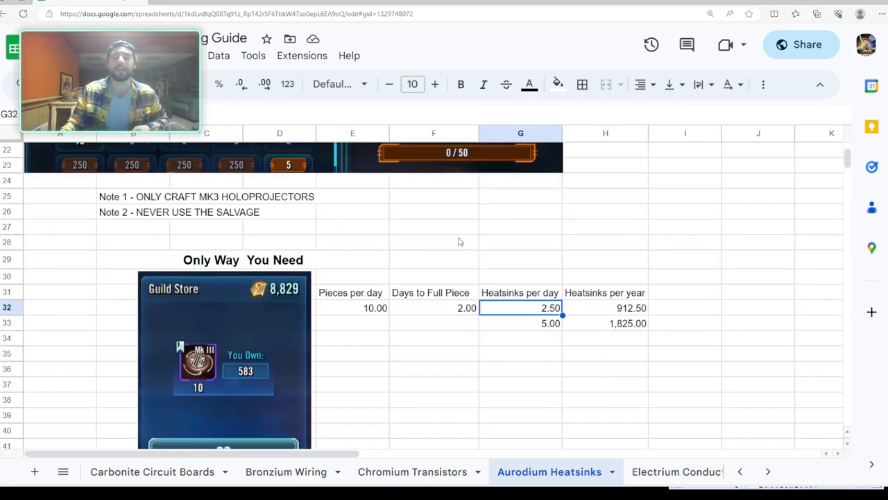
scroll("up", 3)
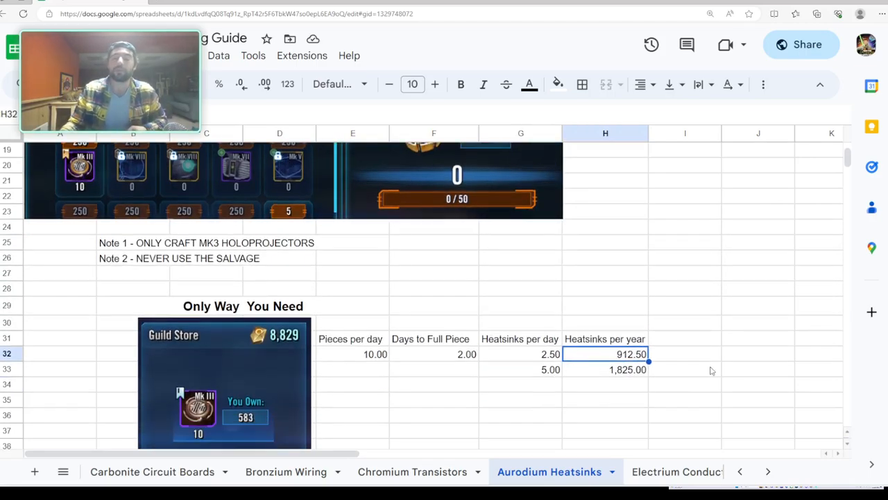
mouse_move(522, 368)
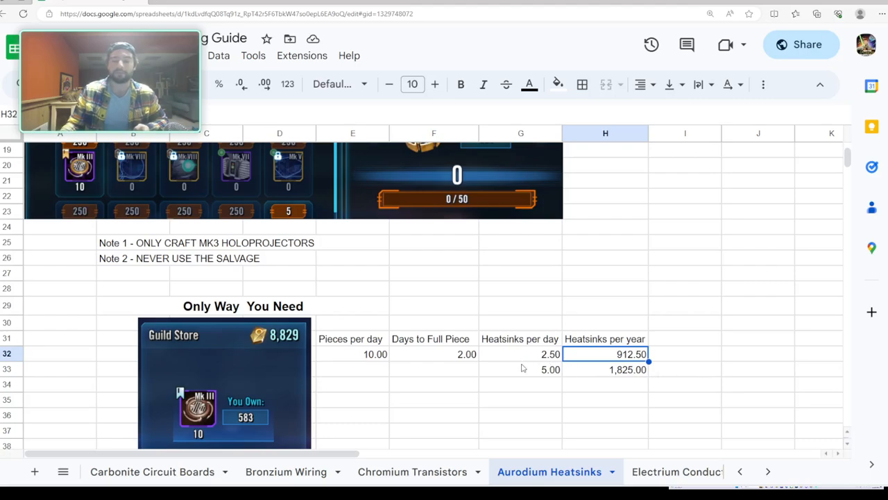
left_click(521, 369)
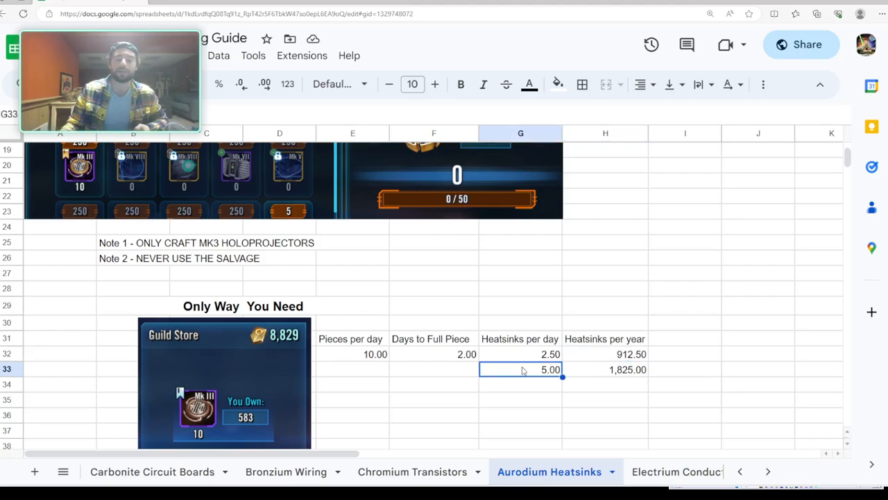
left_click(519, 339)
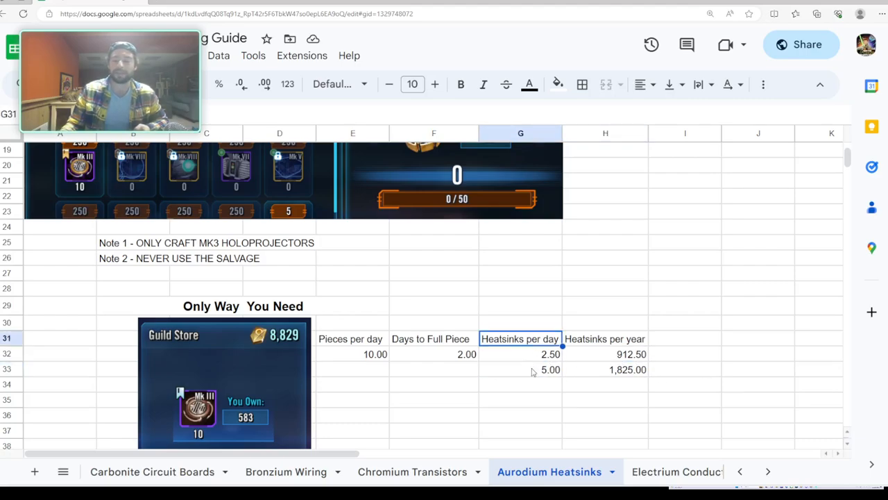
left_click(520, 369)
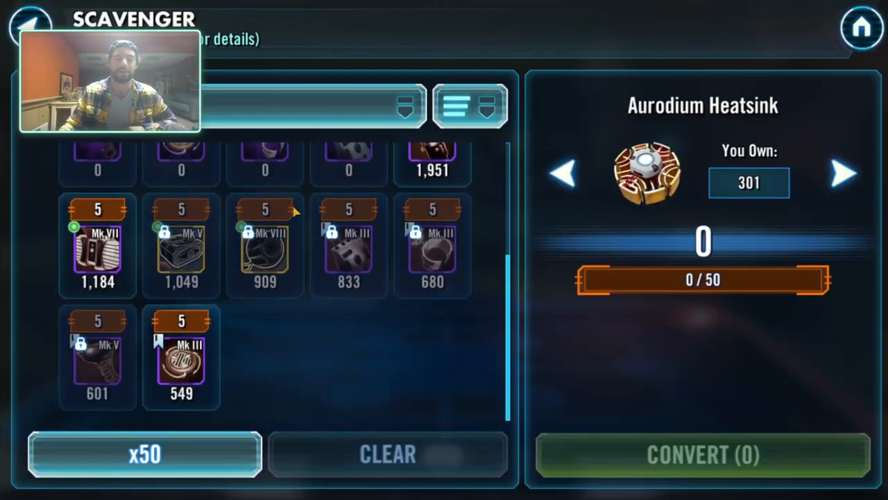
Queue Mk III holo projectors at x10, review their details, and convert into 5 Aurodium Heatsinks
left_click(144, 454)
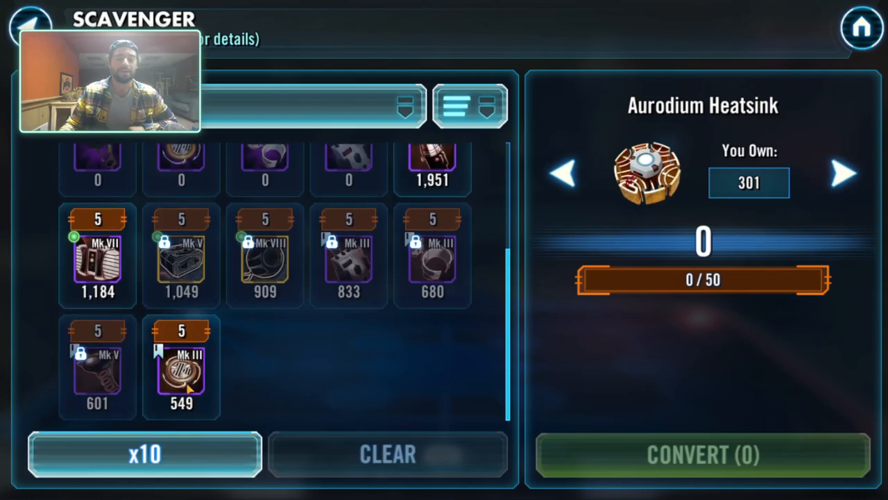
left_click(181, 364)
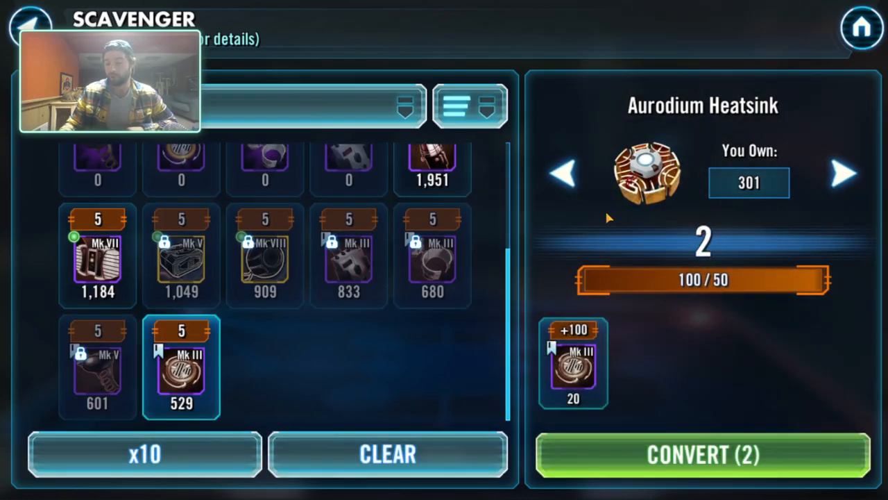
left_click(387, 454)
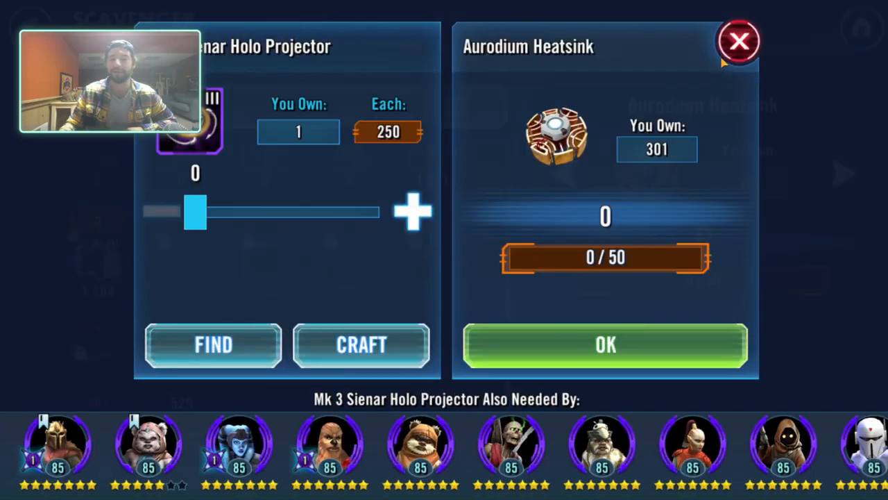
left_click(739, 40)
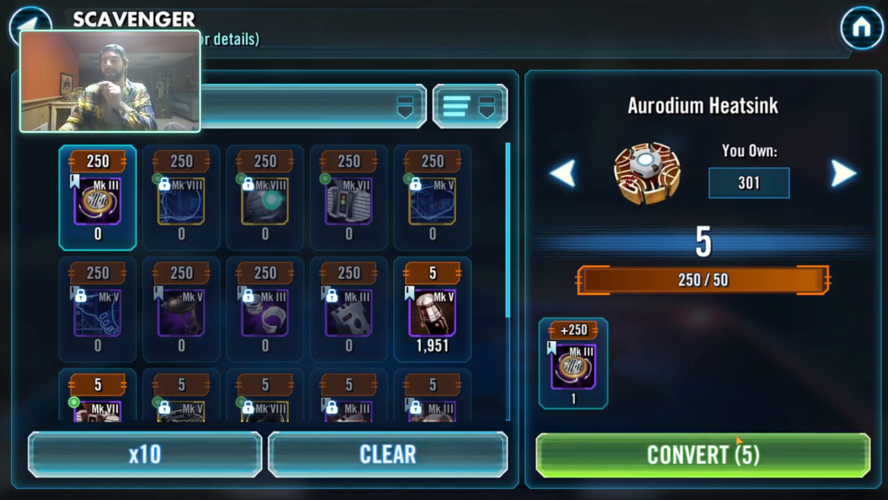
left_click(702, 454)
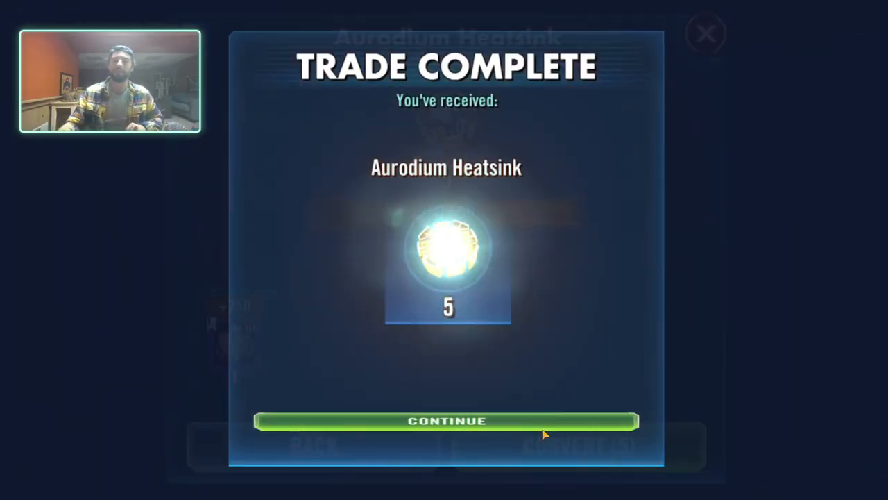
Dismiss the trade complete summary and scroll through the Scavenger salvage list
left_click(447, 421)
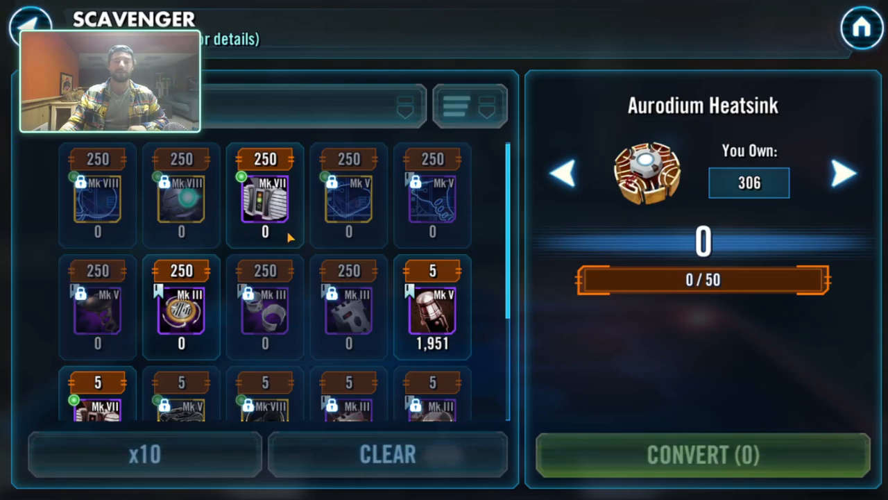
scroll("down", 3)
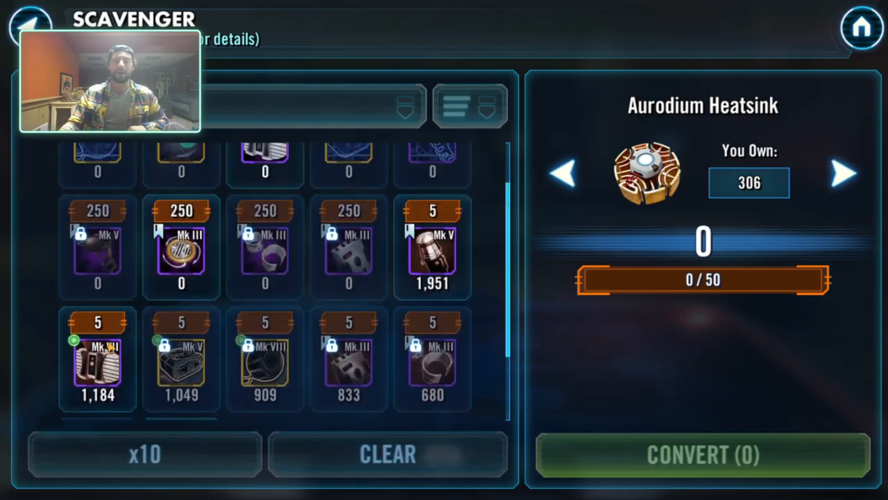
left_click(145, 454)
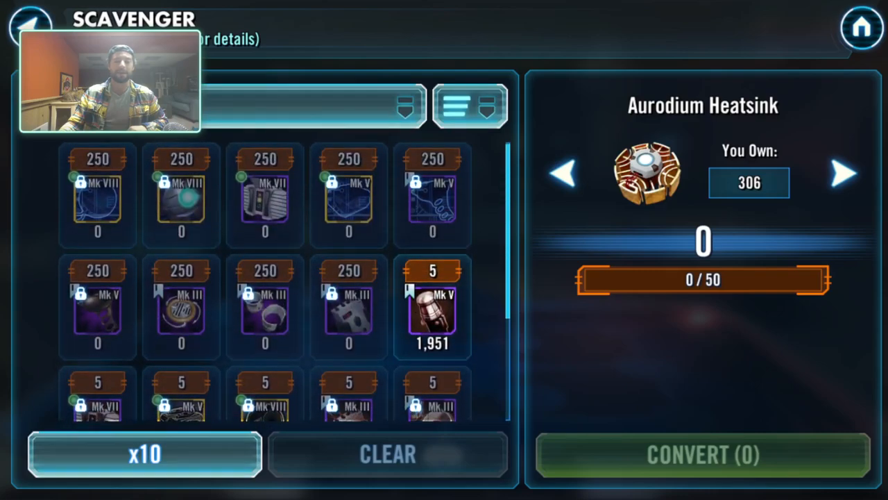
left_click(181, 306)
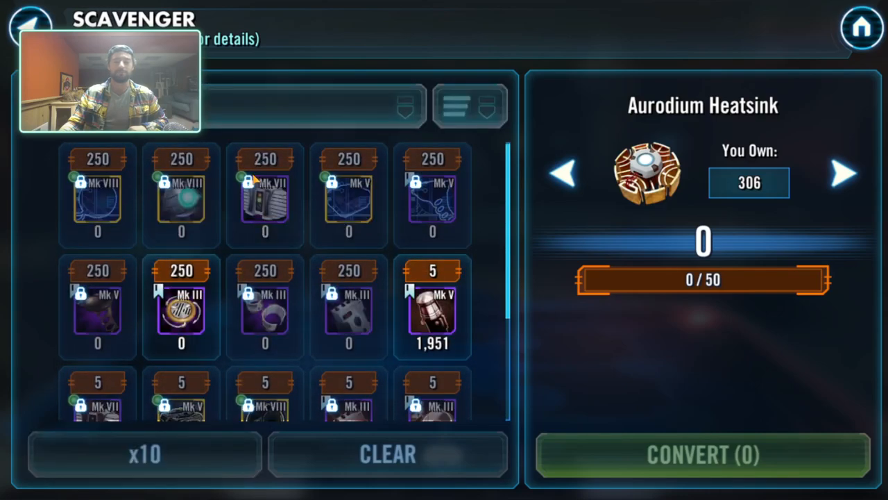
Dismiss the Item Locked notice and queue ten Mk III holo projectors for another heatsink
left_click(144, 454)
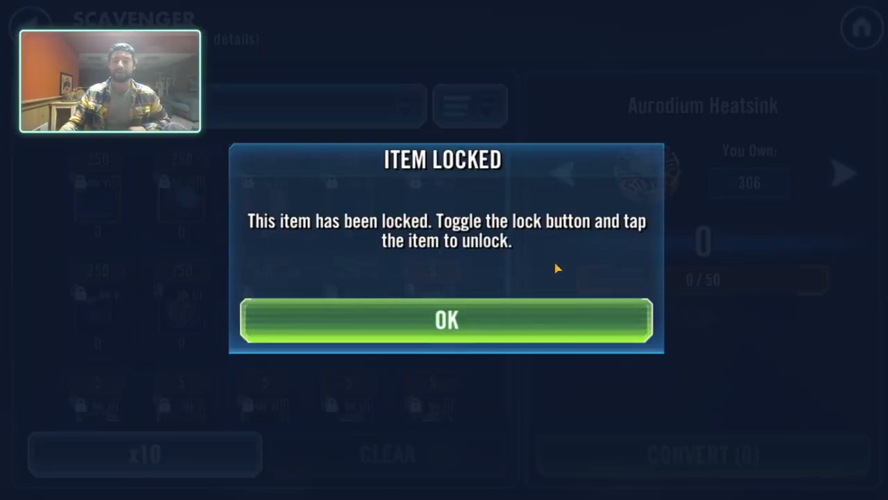
left_click(447, 319)
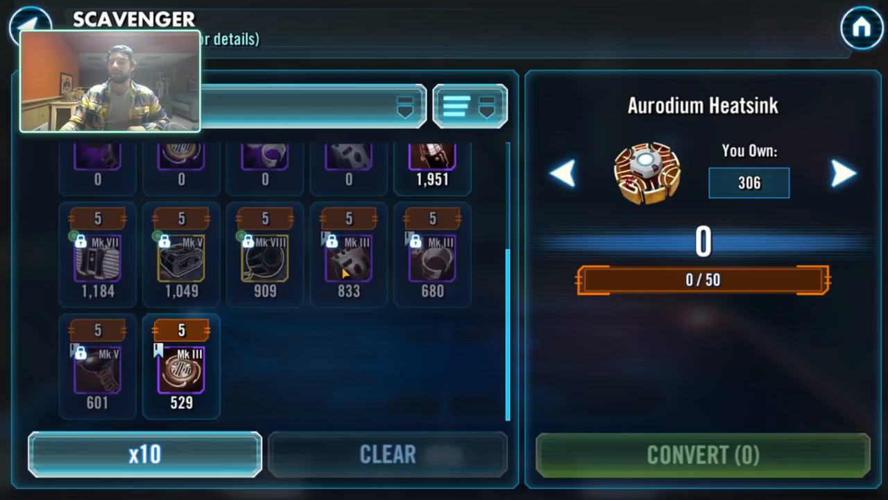
left_click(181, 364)
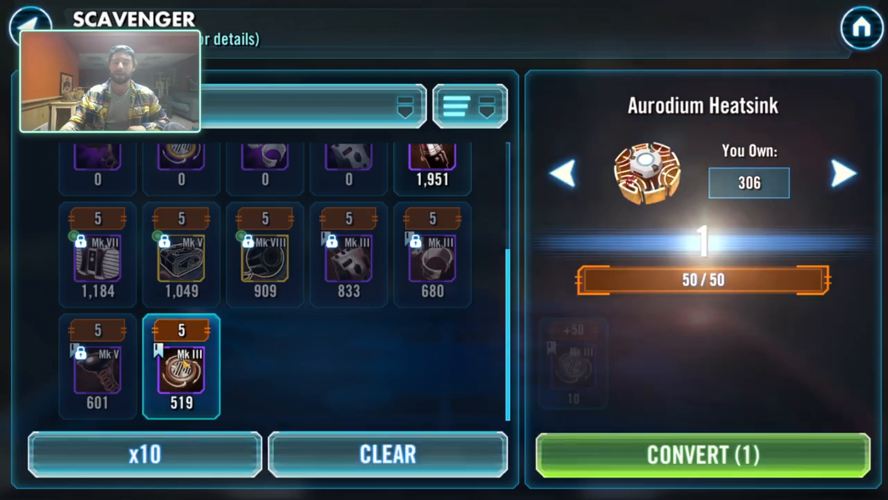
left_click(388, 454)
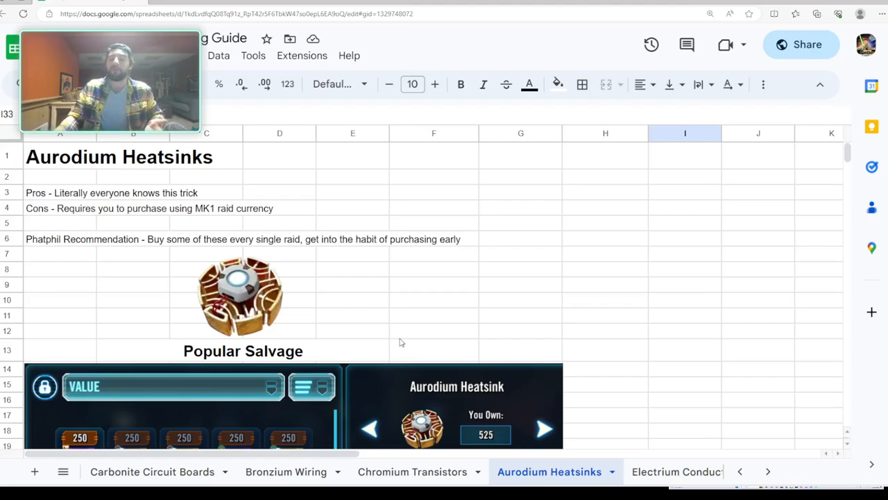
mouse_move(308, 285)
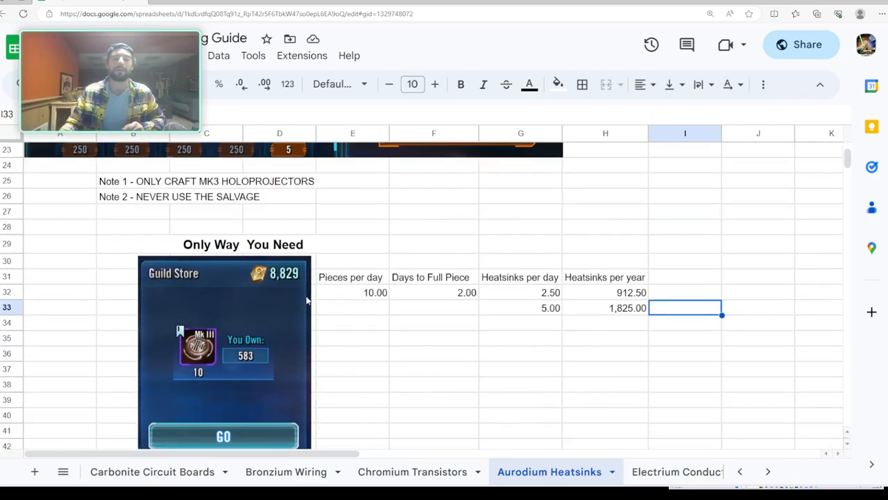
Review the Aurodium Heatsinks yield row (5.00 daily, 1,825 yearly), glancing at Chromium Transistors
scroll("down", 3)
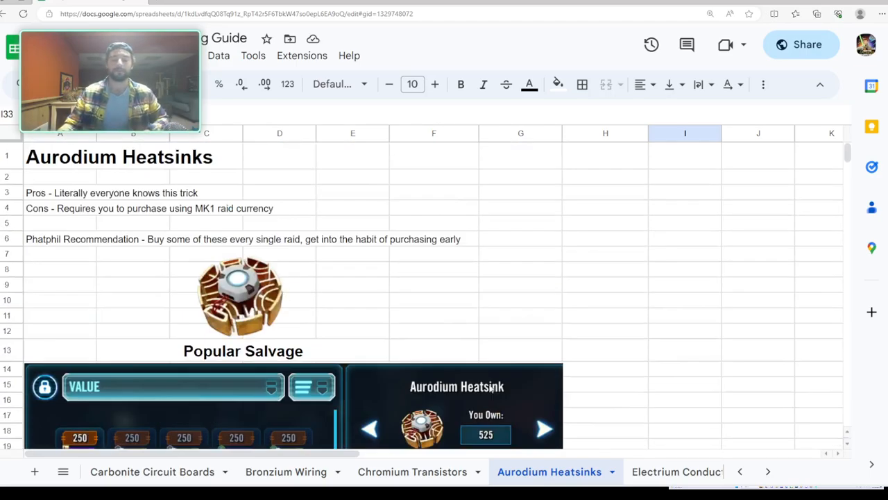
left_click(413, 471)
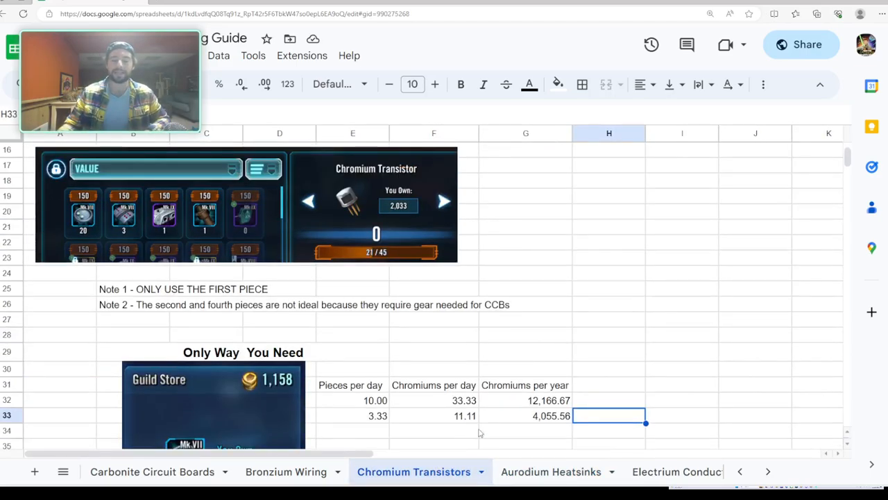
left_click(549, 471)
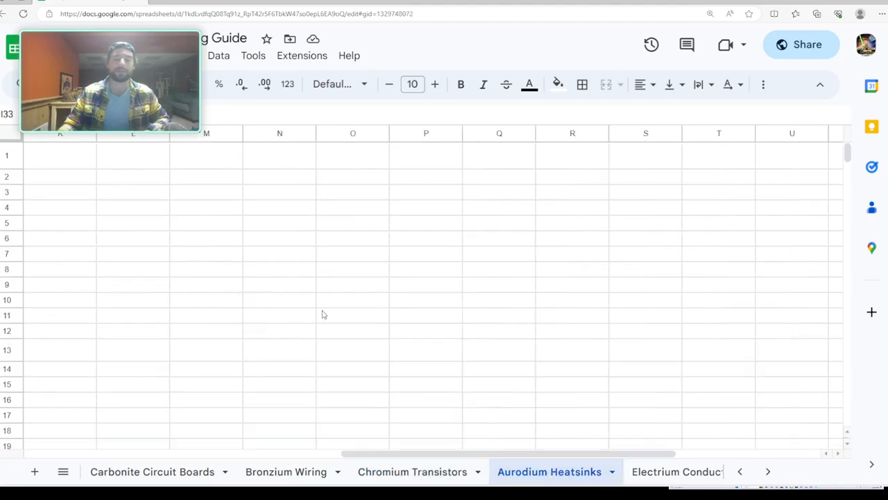
scroll("left", 3)
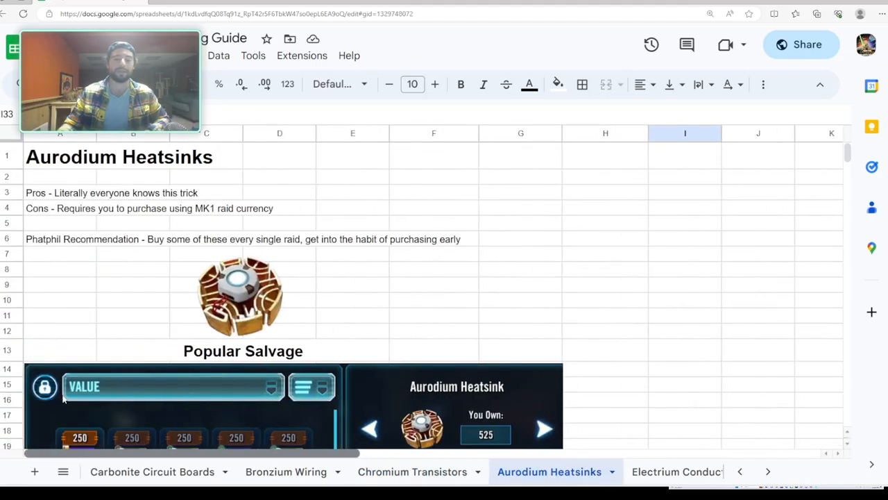